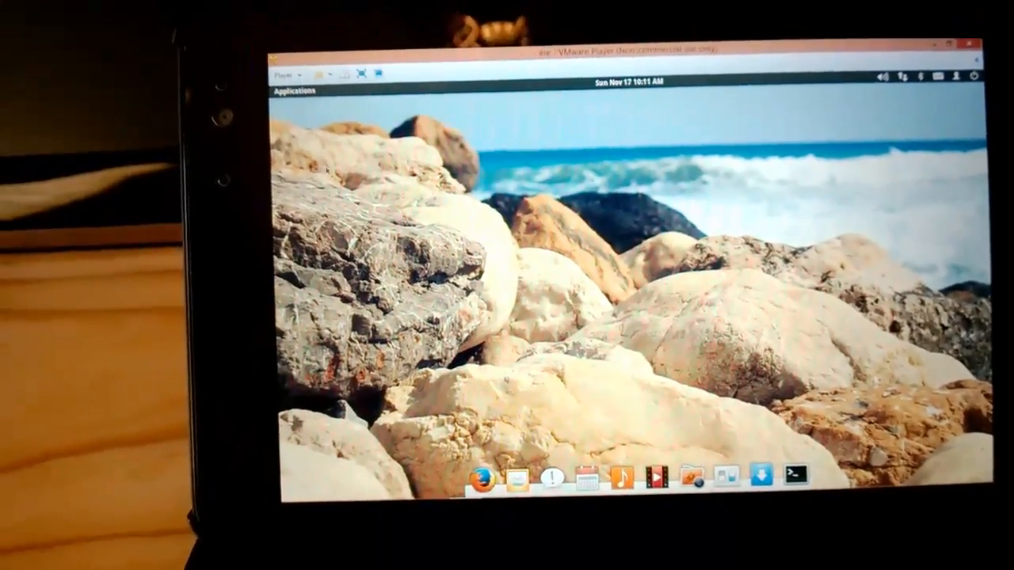
Show the elementary OS Applications launcher with Calculator and Firefox over the beach desktop
left_click(294, 90)
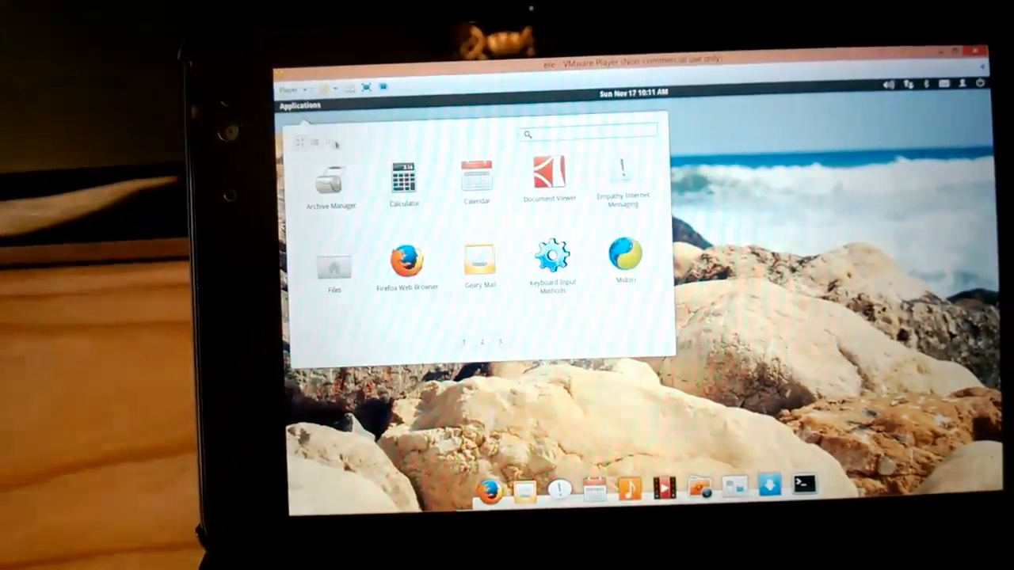